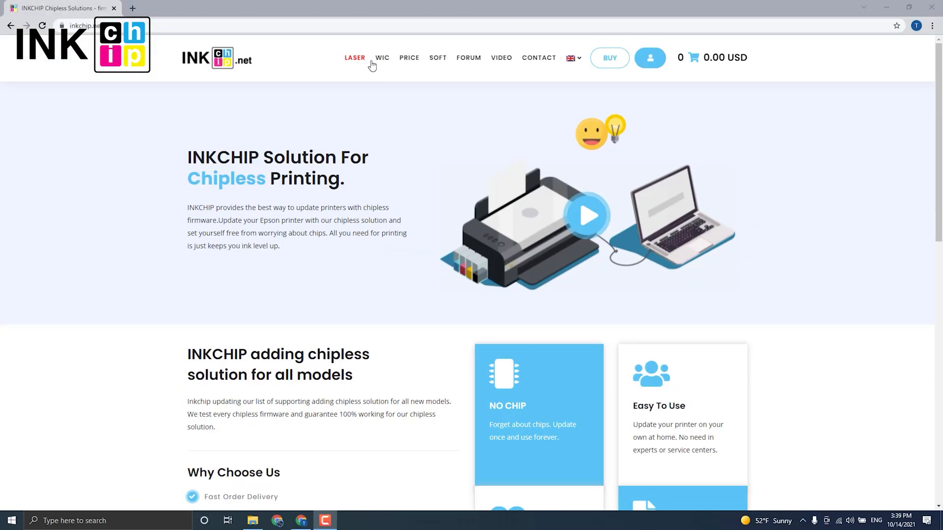
# Step: Minimize the Chrome window to reveal the desktop with the INKCHIP shortcut
pyautogui.click(355, 57)
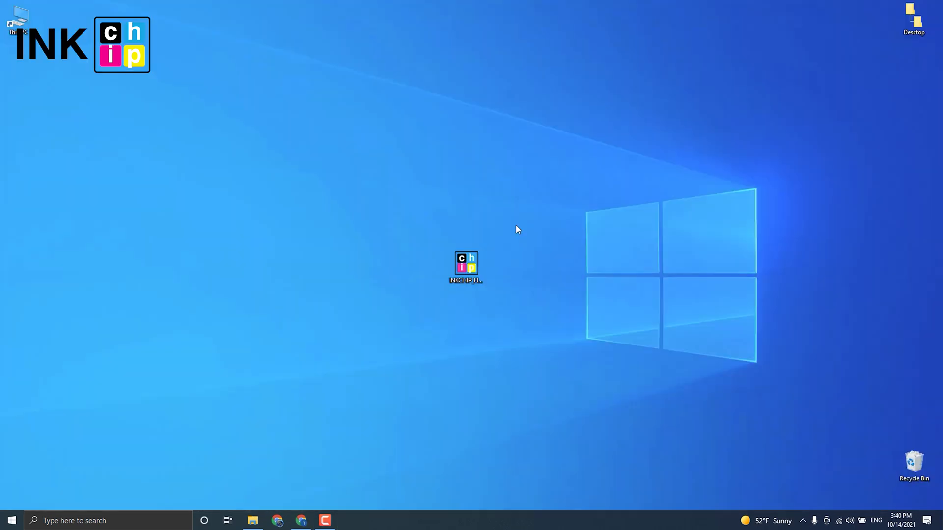
# Step: Launch the INKCHIP tool, pass the requirements checklist and send the order to the website
pyautogui.doubleClick(465, 263)
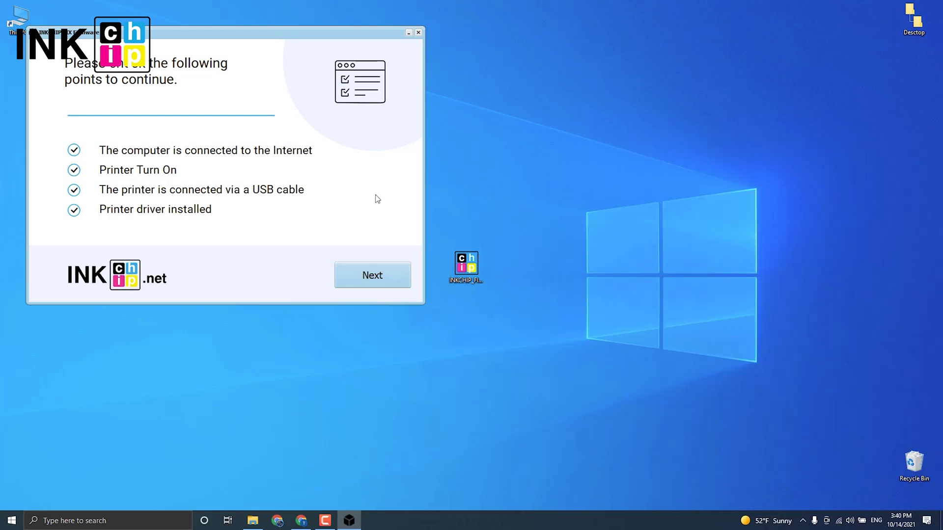
pyautogui.click(372, 275)
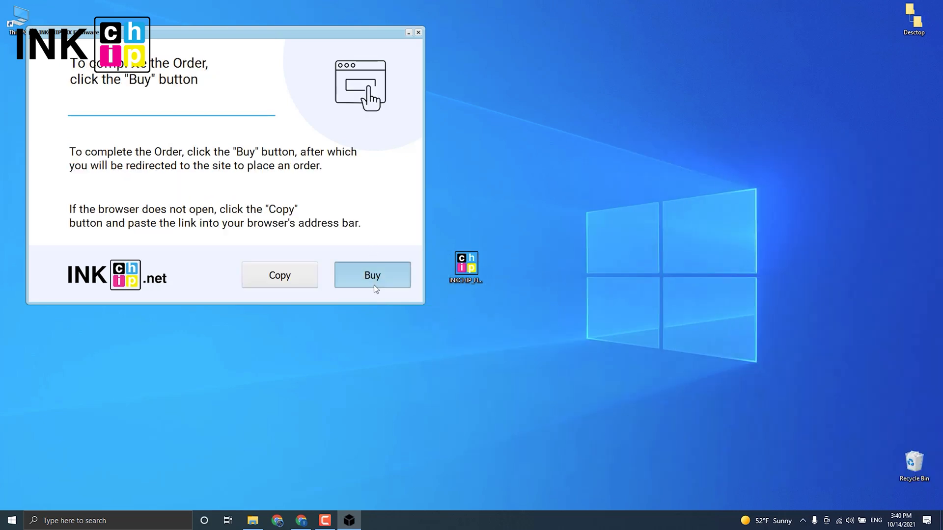
pyautogui.click(372, 275)
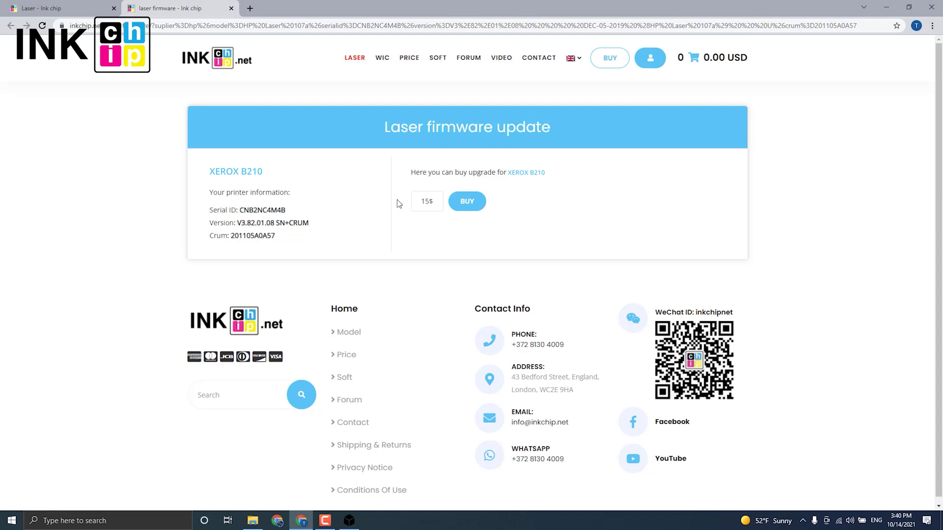
# Step: Add the XEROX B210 firmware upgrade (15.00 USD) to the cart and proceed to checkout
pyautogui.click(467, 201)
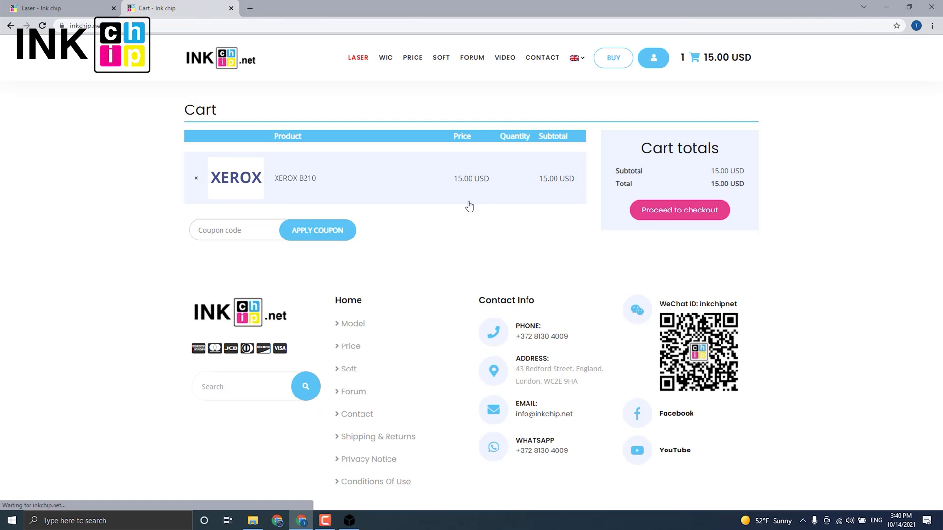
pyautogui.click(679, 209)
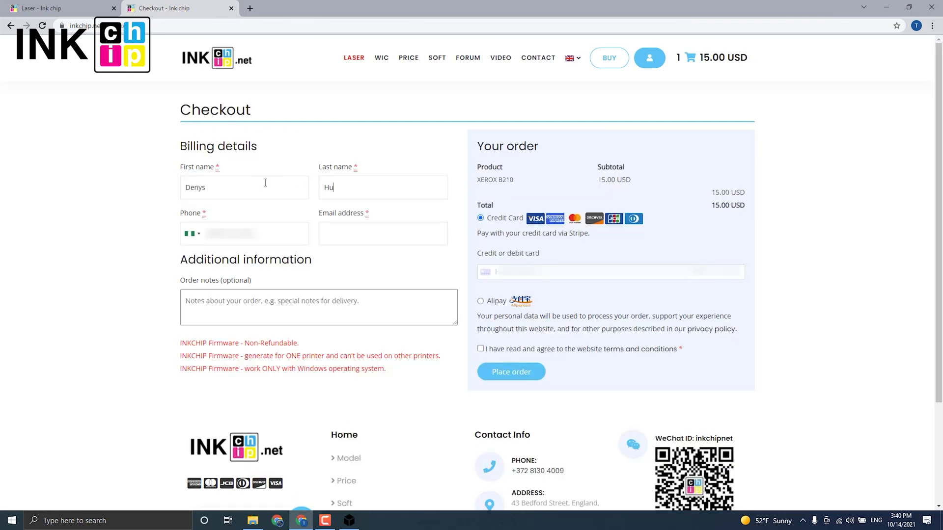
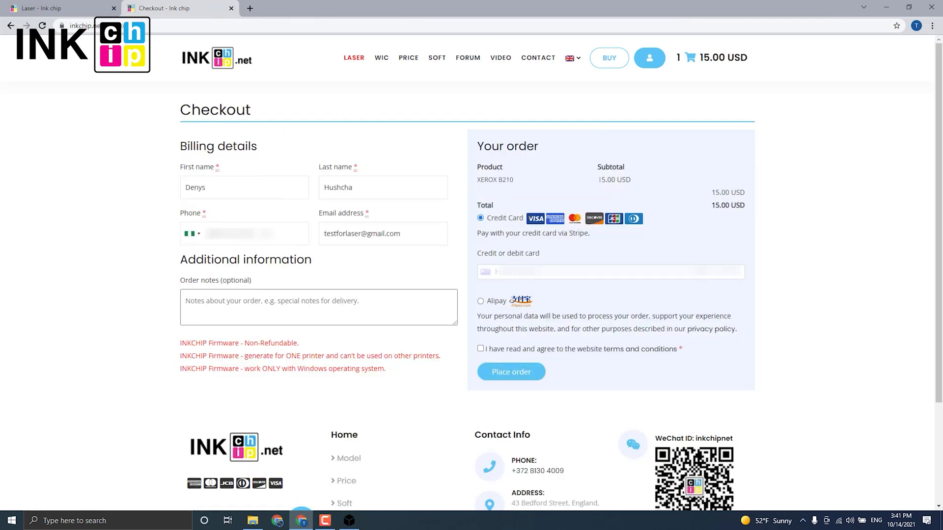
pyautogui.click(190, 234)
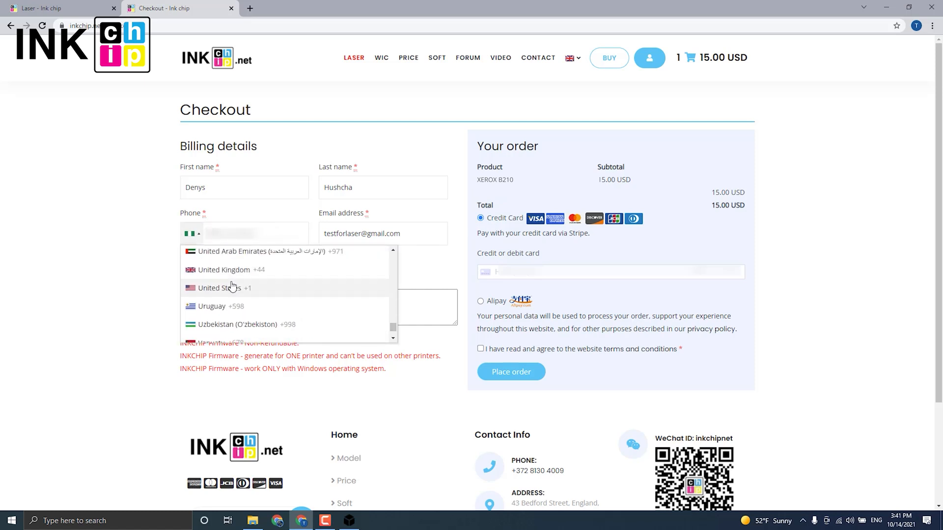
pyautogui.click(219, 288)
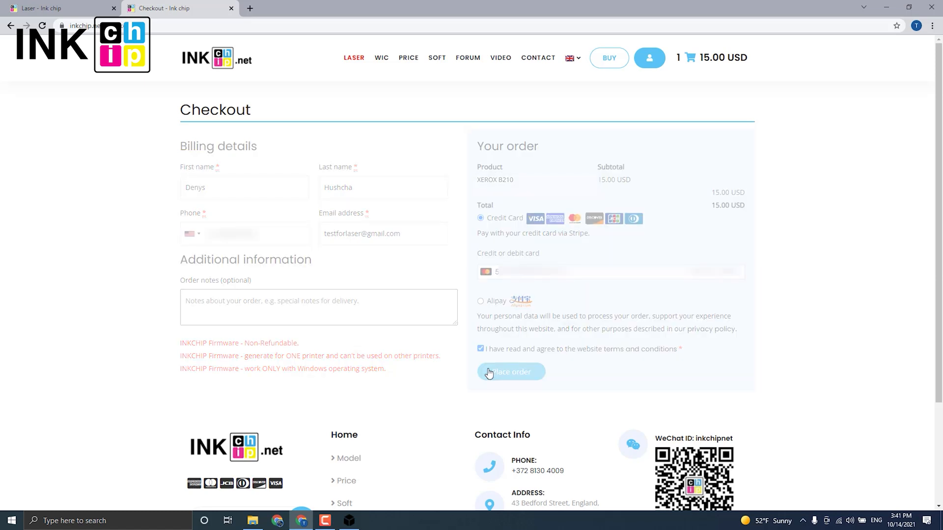
pyautogui.click(511, 371)
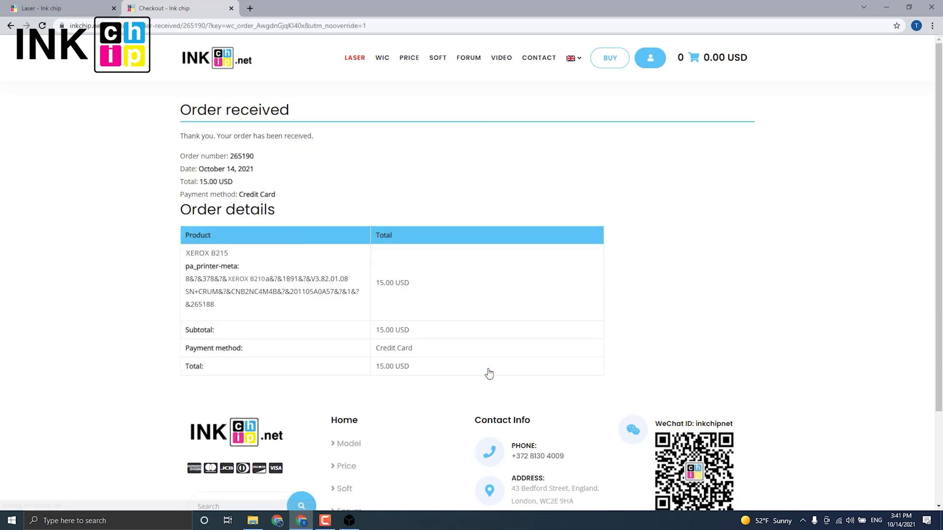